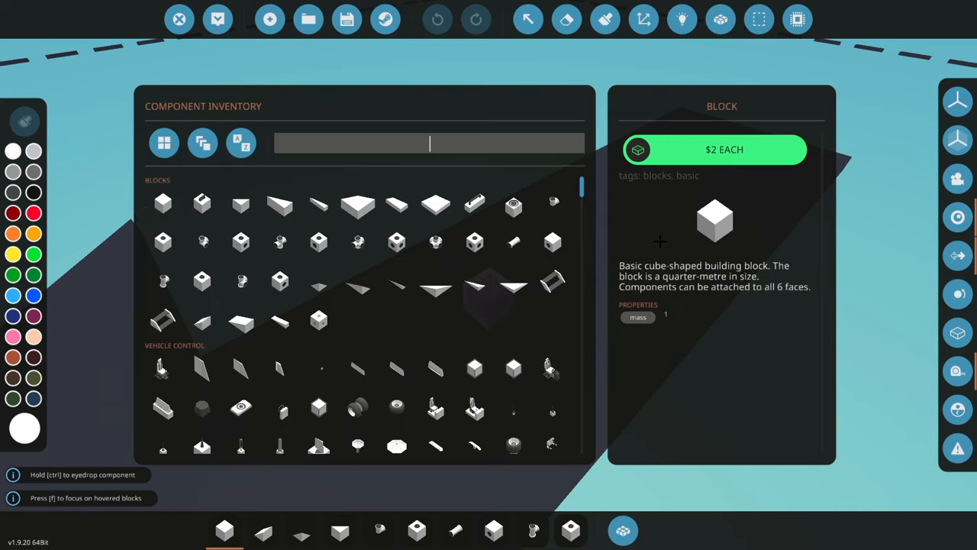
{"action": "mouse_move", "coordinate": [436, 243]}
{"action": "type", "text": "thr"}
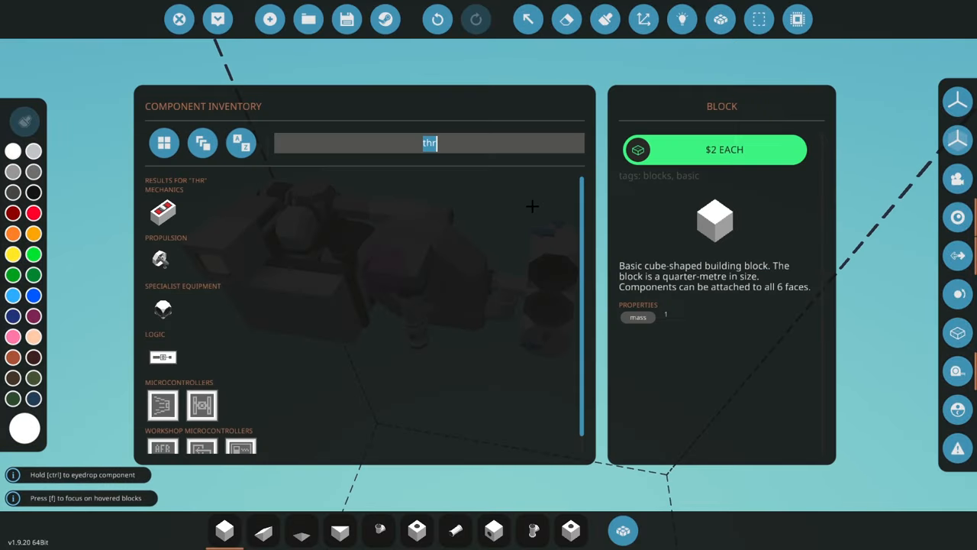
Close the component inventory and hover Spawn to check the thruster vehicle's mass and cost.
{"action": "left_click", "coordinate": [681, 19]}
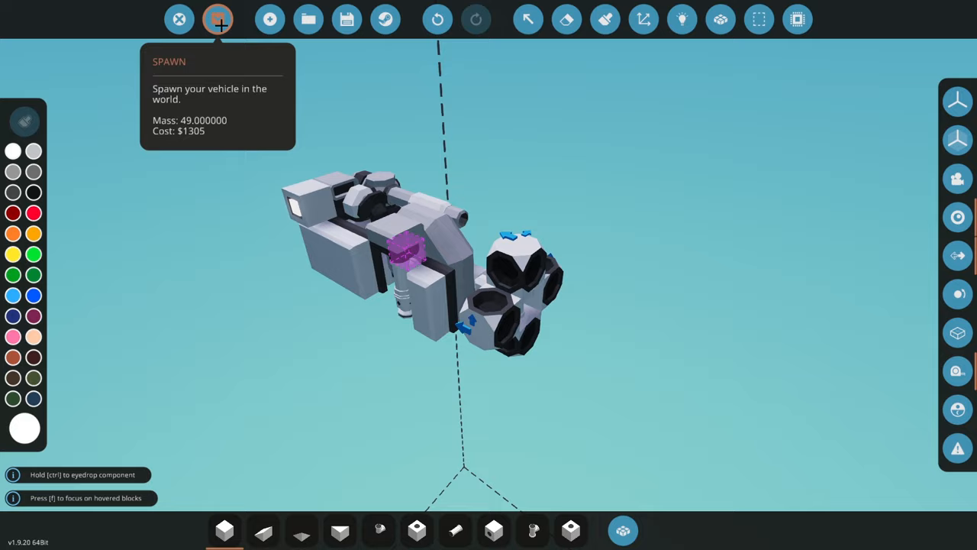
{"action": "left_click", "coordinate": [218, 20]}
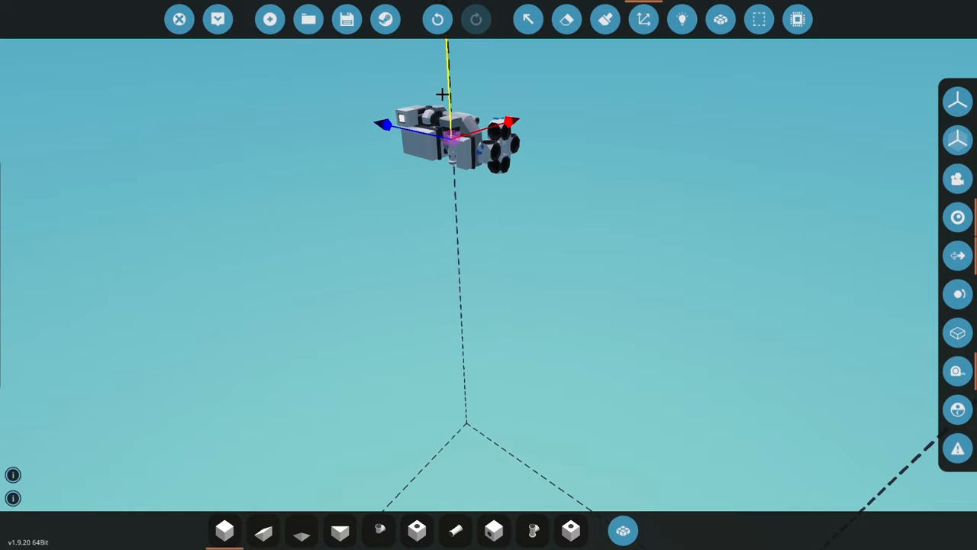
{"action": "mouse_move", "coordinate": [218, 19]}
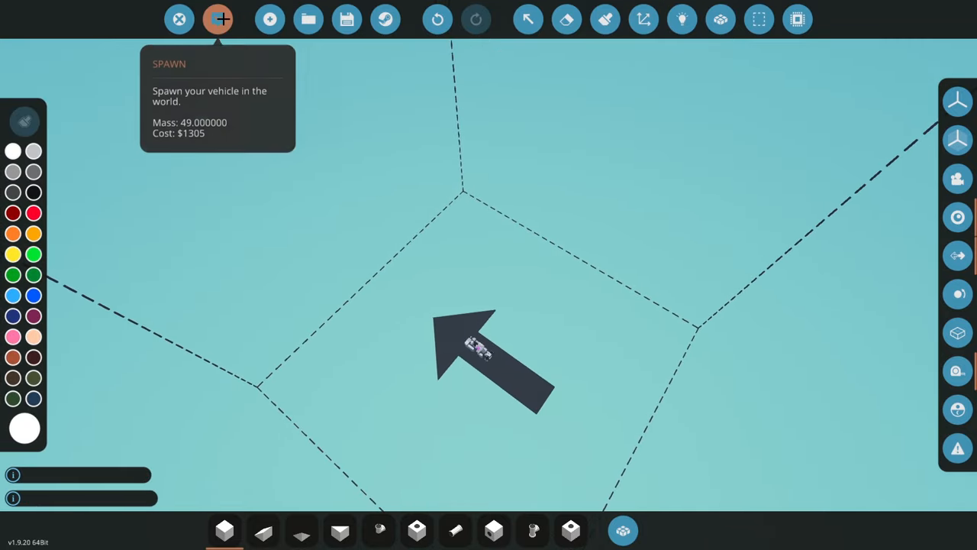
Spawn the thruster vehicle and zoom in on it travelling across the snow.
{"action": "left_click", "coordinate": [219, 19]}
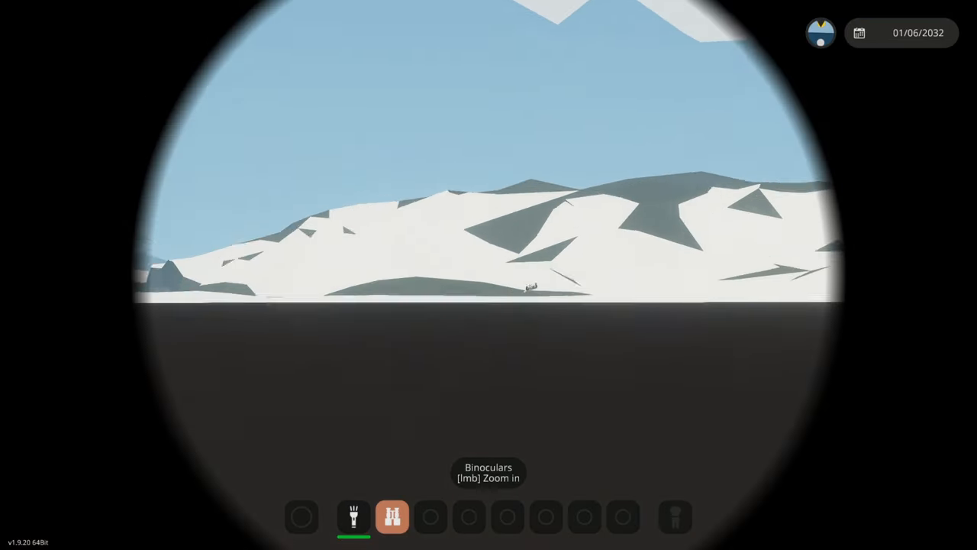
{"action": "left_click", "coordinate": [488, 275]}
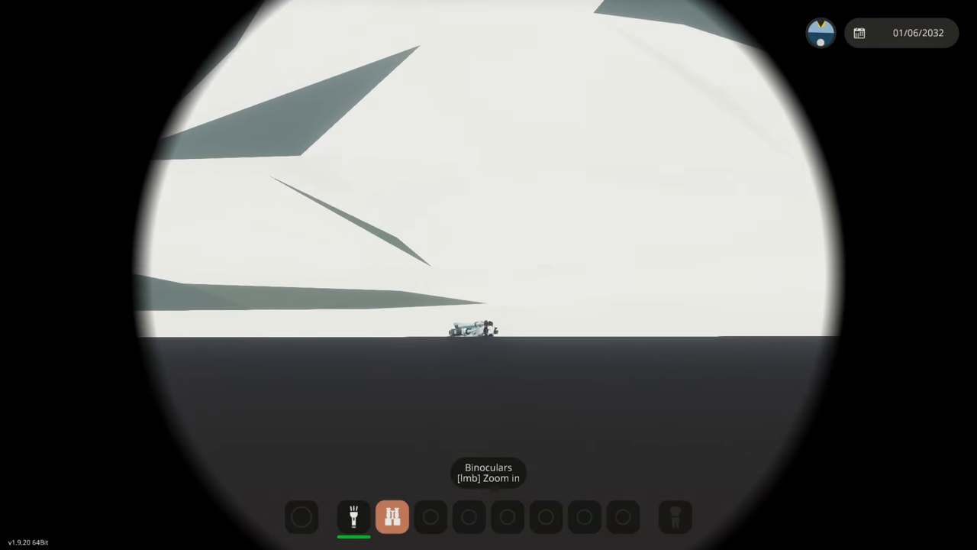